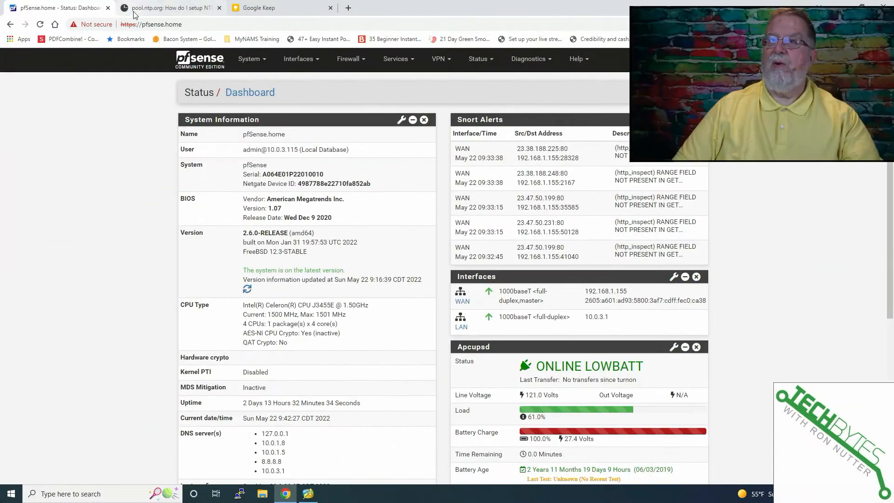
mouse_move(383, 65)
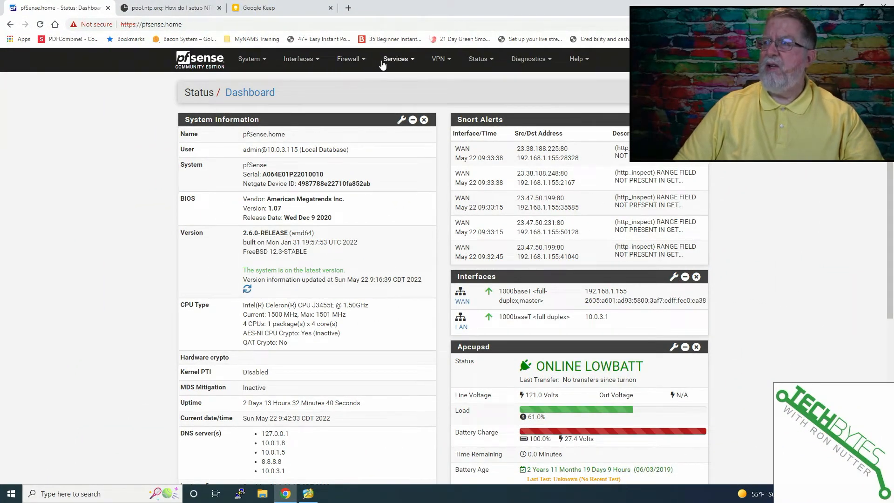
Step: Go to Services > NTP from the pfSense dashboard
click(395, 59)
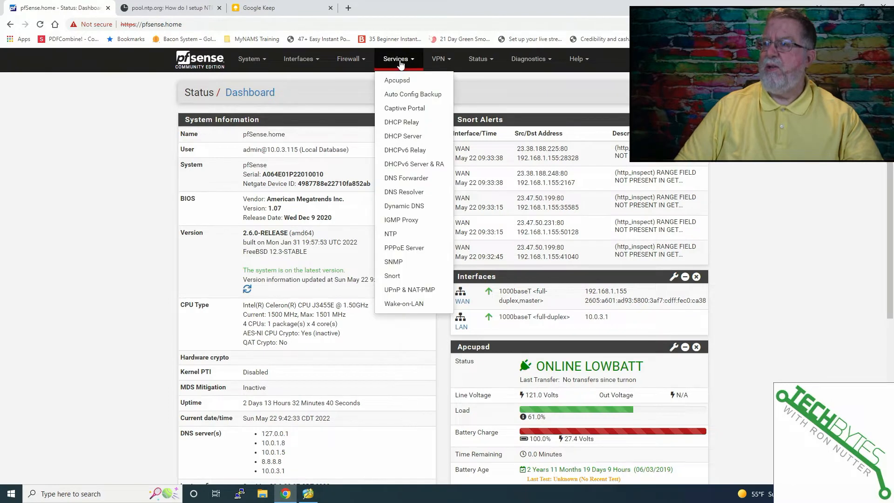
mouse_move(396, 234)
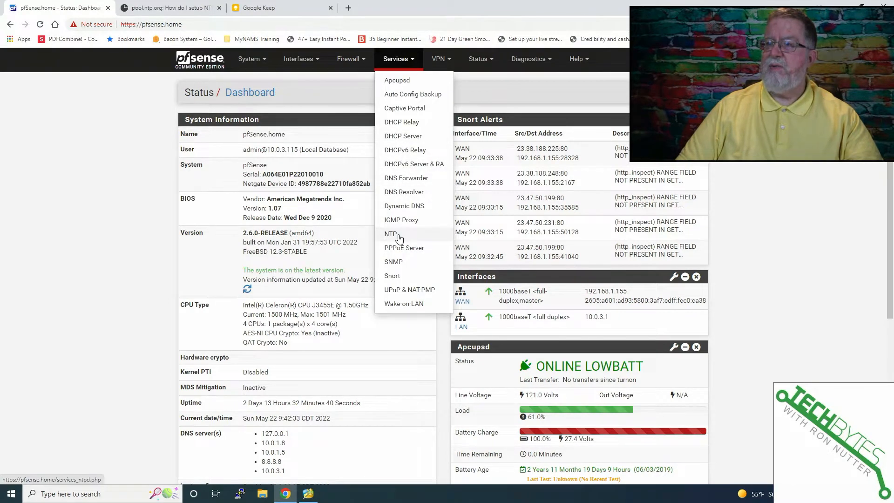
click(390, 234)
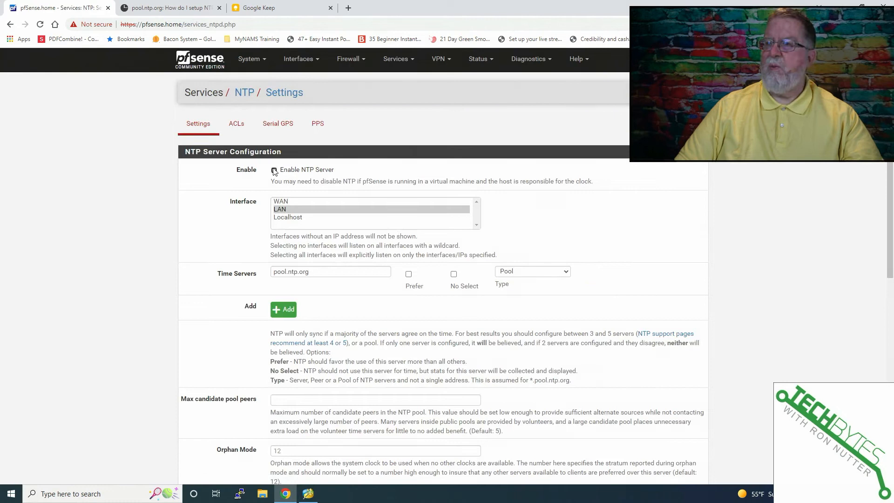
Step: Check Enable NTP Server on the NTP settings page
click(274, 170)
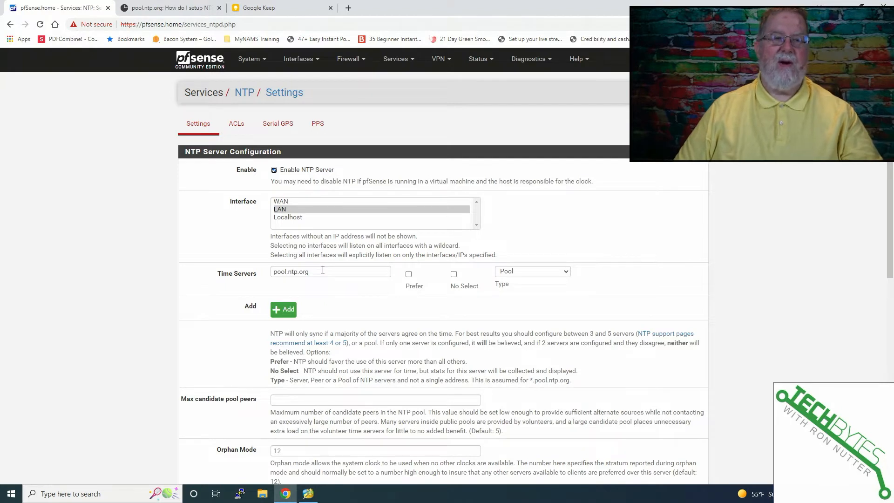
mouse_move(320, 272)
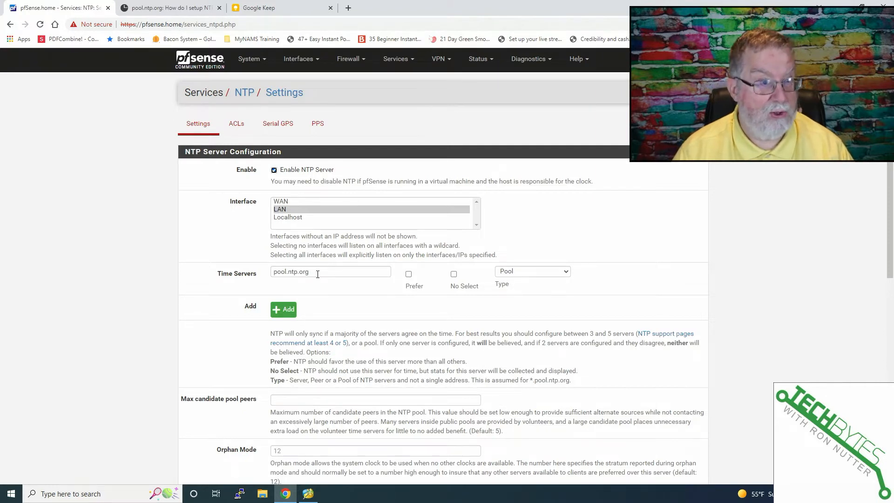
mouse_move(203, 235)
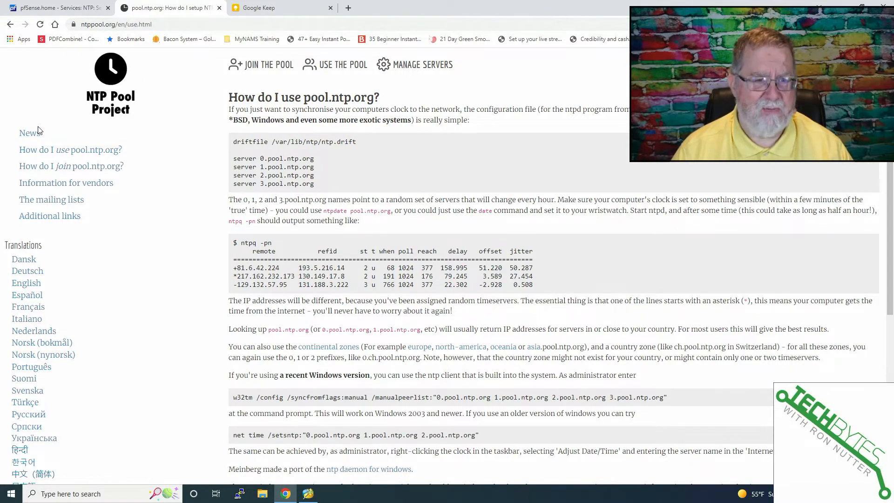
mouse_move(36, 134)
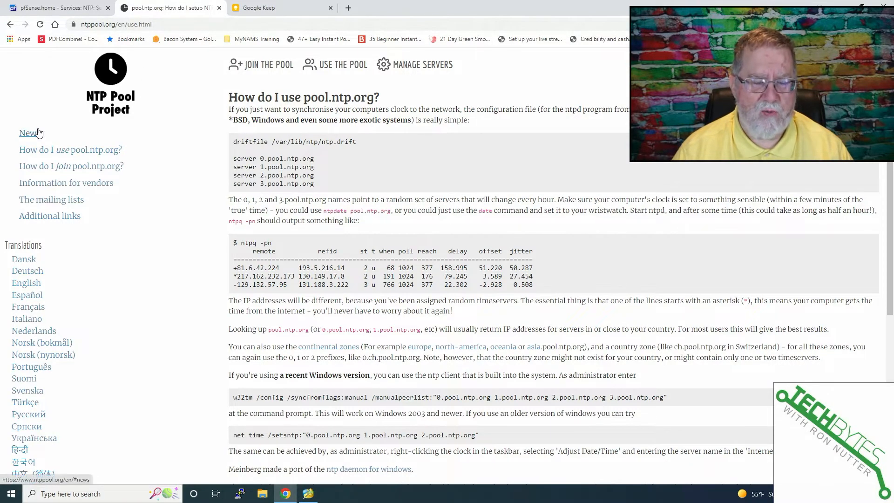
mouse_move(168, 164)
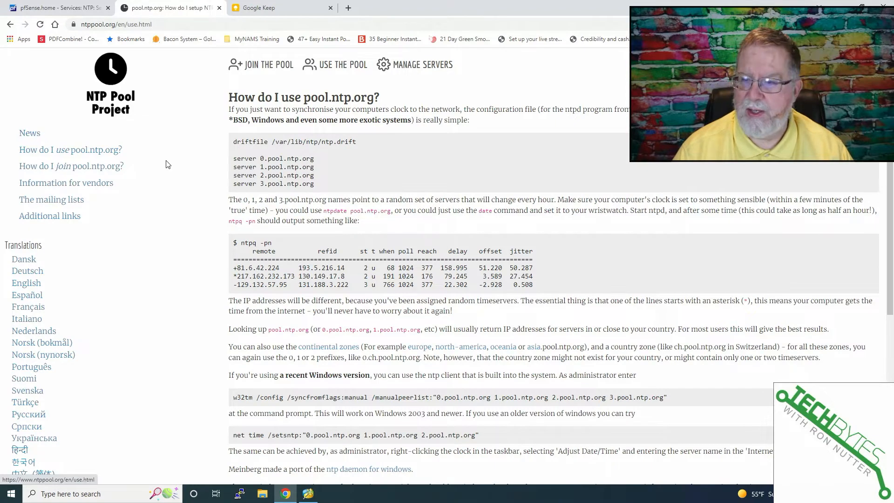
mouse_move(61, 149)
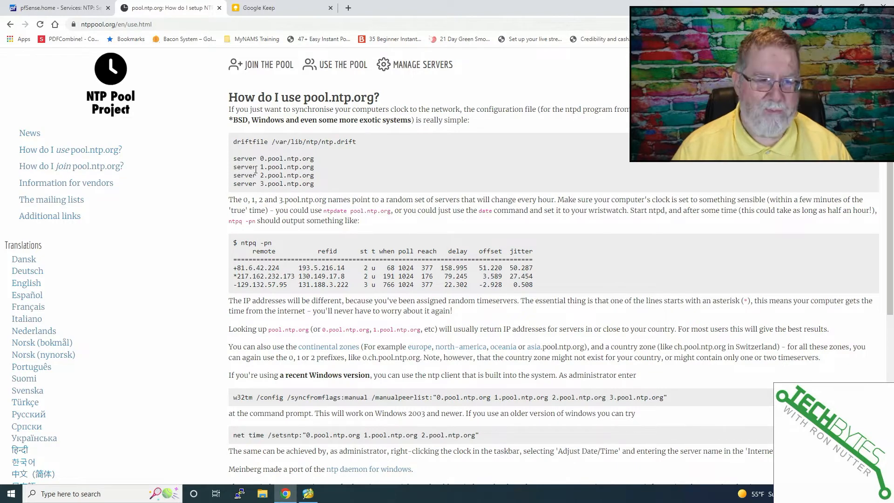
mouse_move(256, 155)
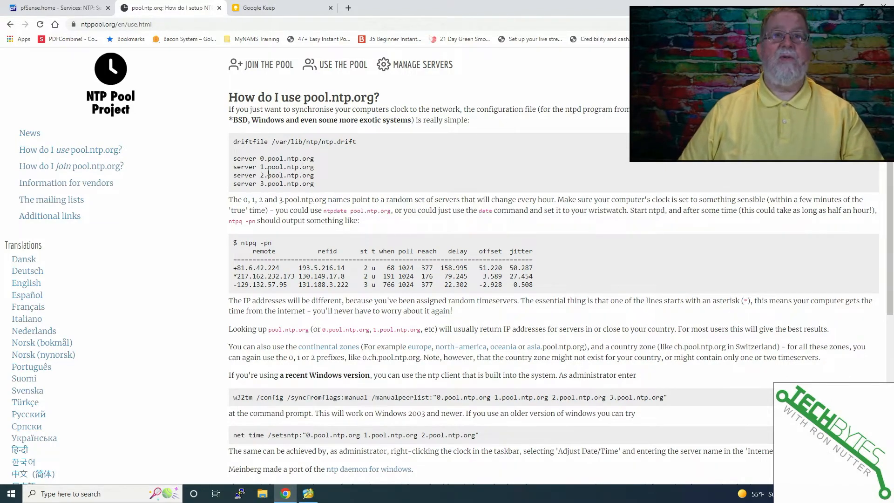
mouse_move(127, 62)
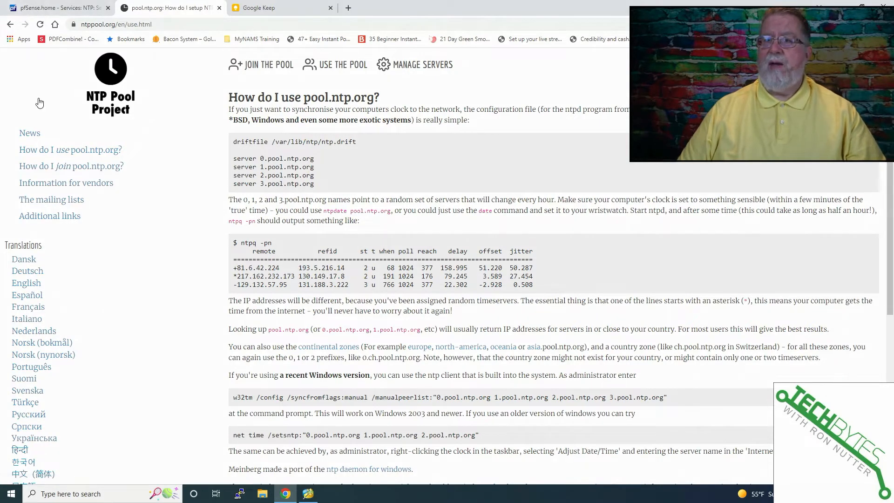
Step: Return to the NTP Pool Project home page via the site logo
click(110, 68)
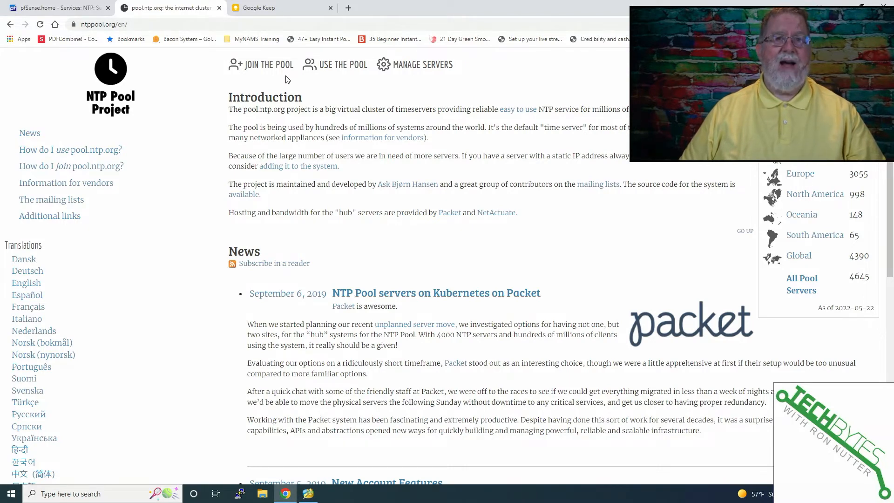
Step: Copy 0.north-america.pool.ntp.org from the North America zone page into pfSense Time Servers
click(815, 194)
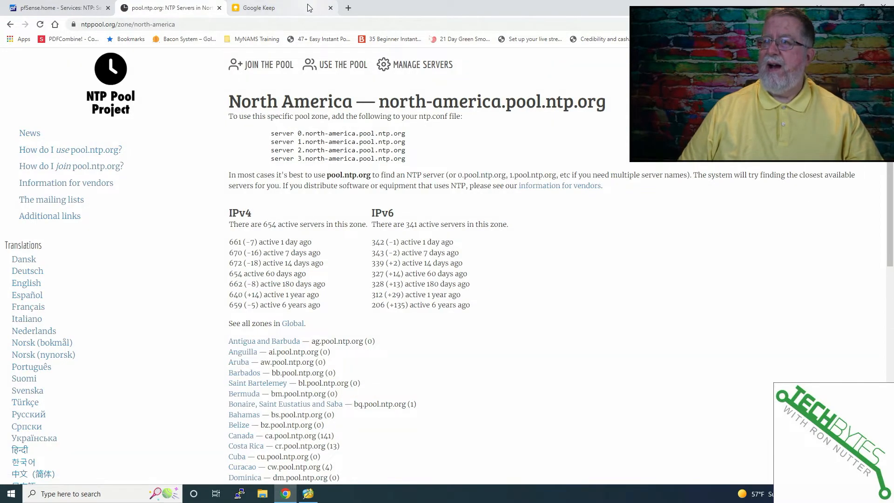
click(273, 8)
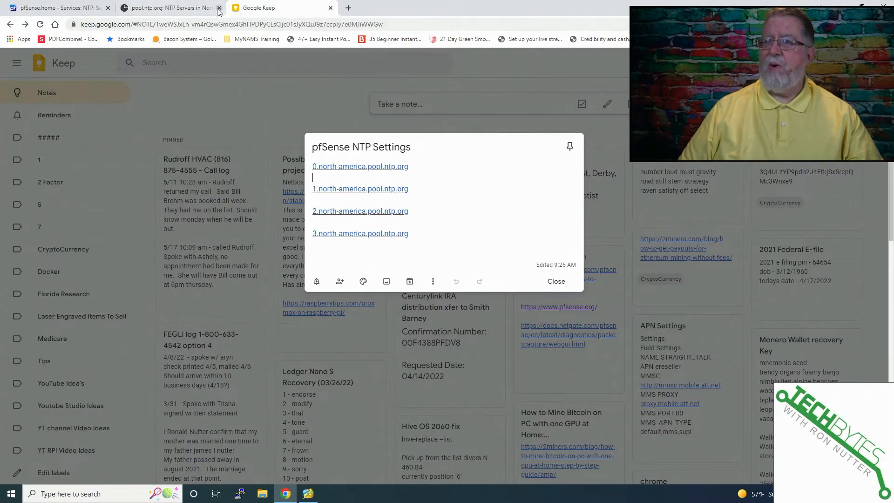
click(168, 8)
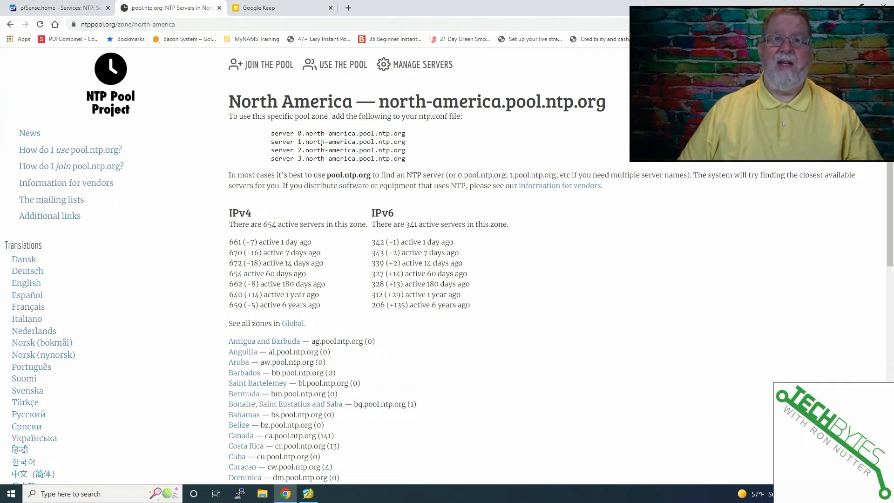
click(60, 8)
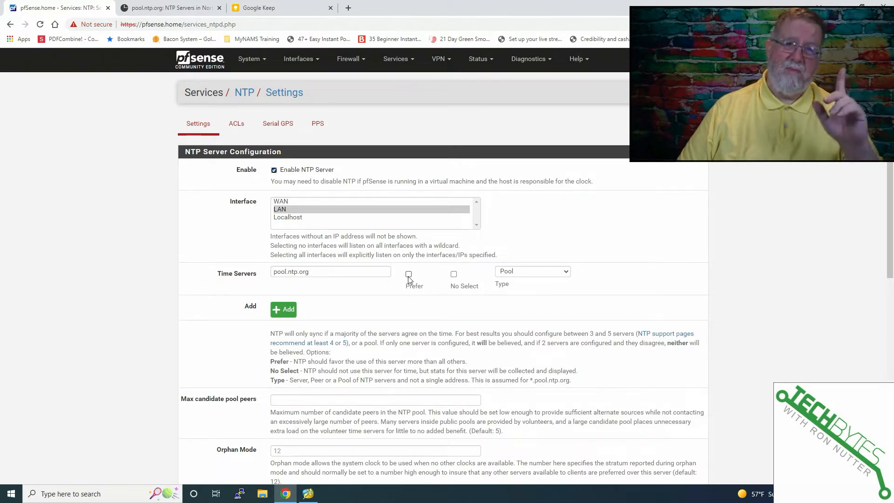
click(168, 8)
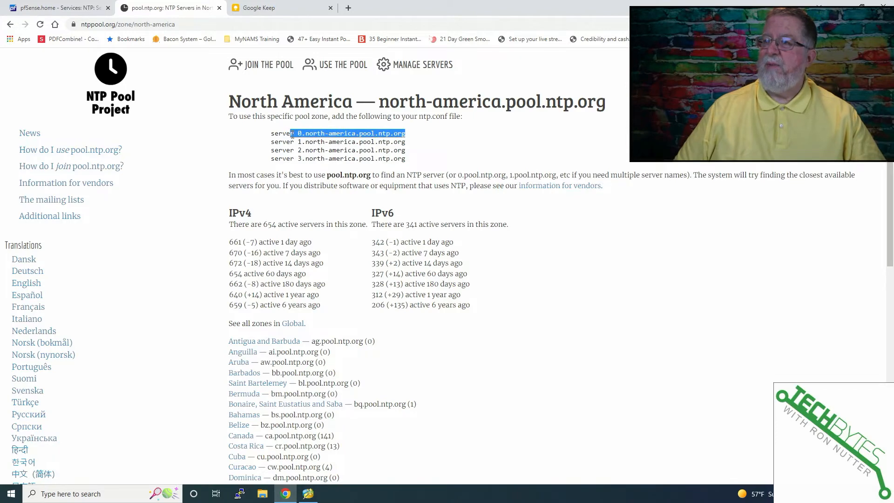
click(61, 9)
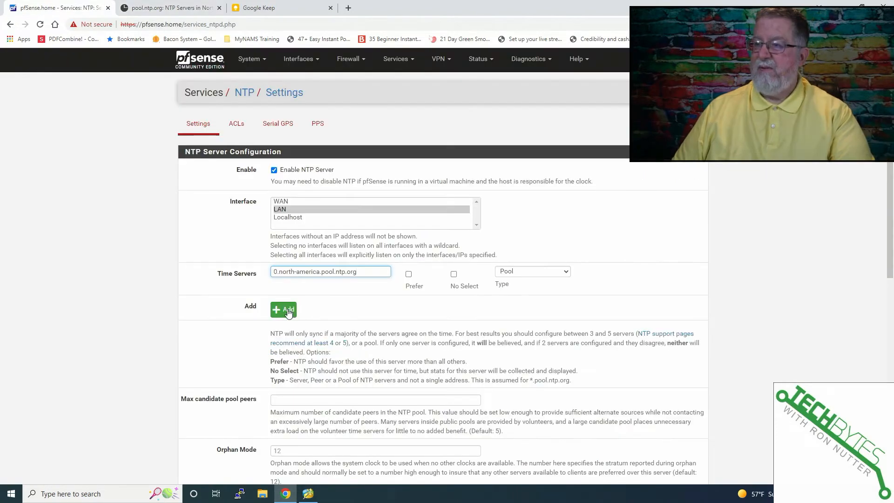
Step: Add rows for time servers 1, 2 and 3.north-america.pool.ntp.org
click(283, 309)
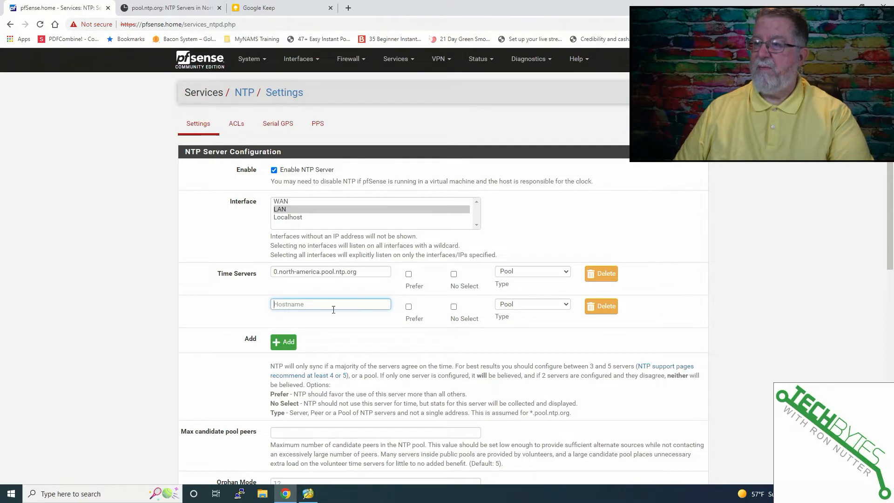
mouse_move(350, 285)
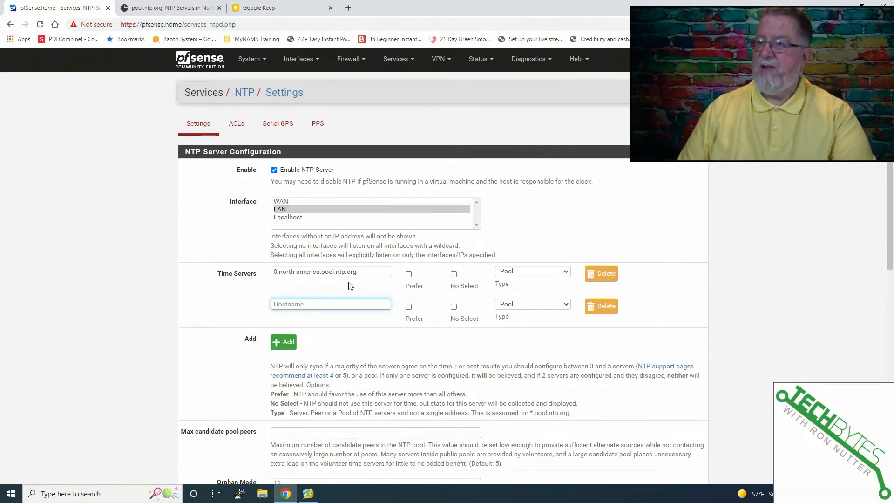
text(0.north-america.pool.ntp.org)
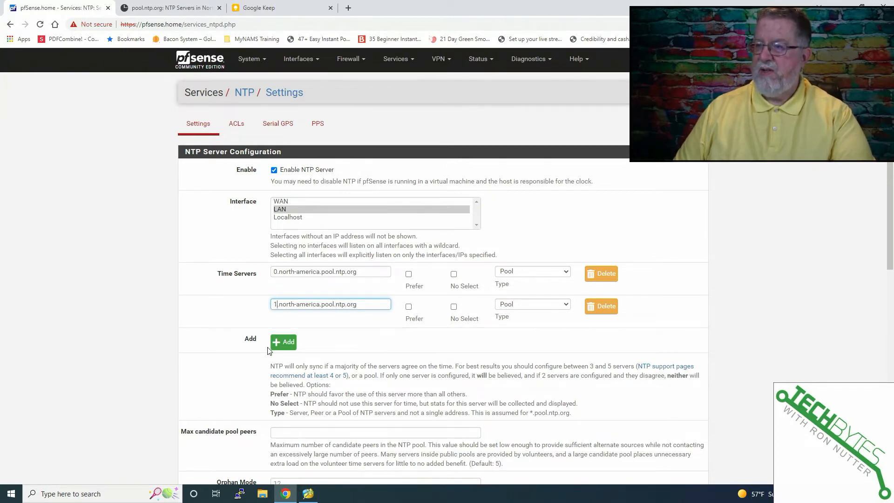
click(283, 342)
text(2.north-america.pool.ntp.org)
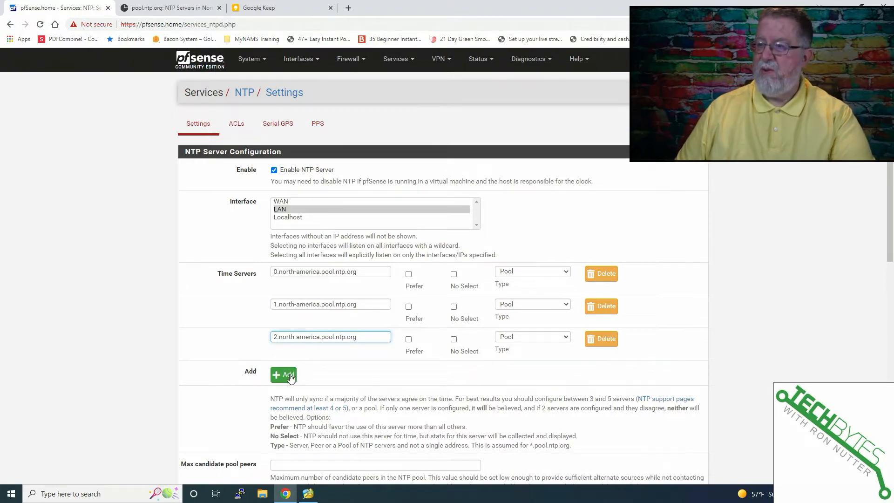
click(284, 375)
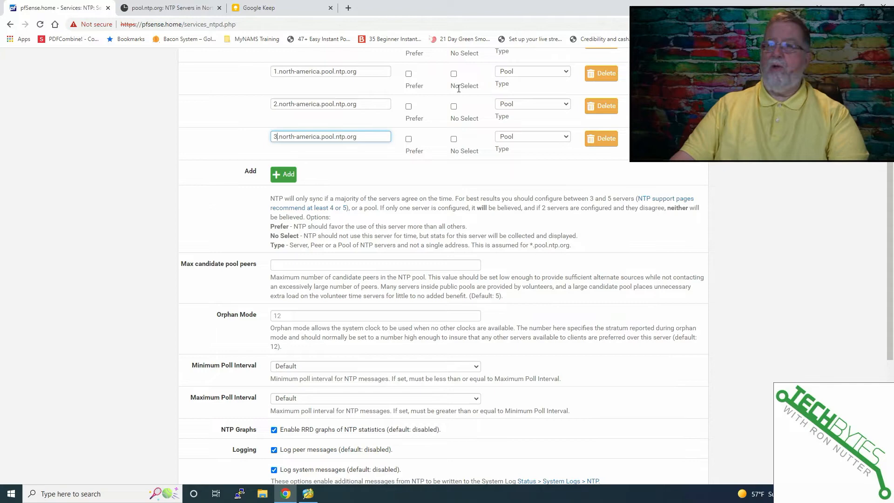
scroll(down, 3)
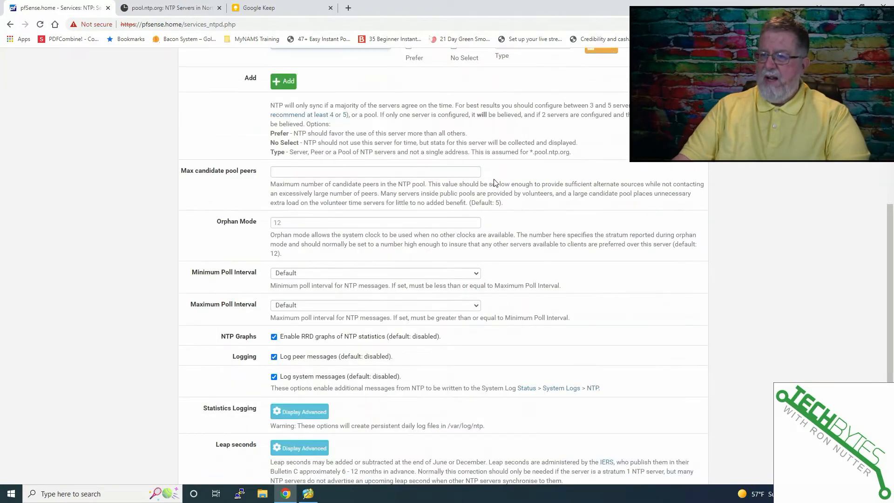
scroll(down, 3)
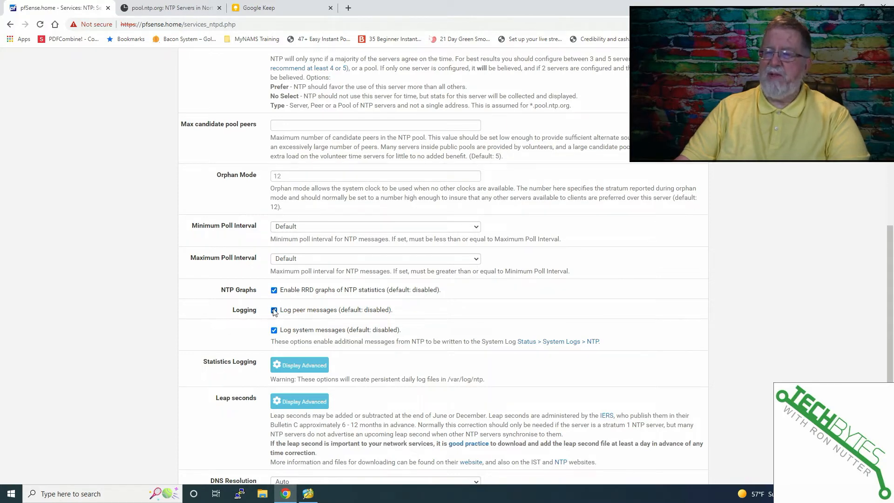
click(274, 310)
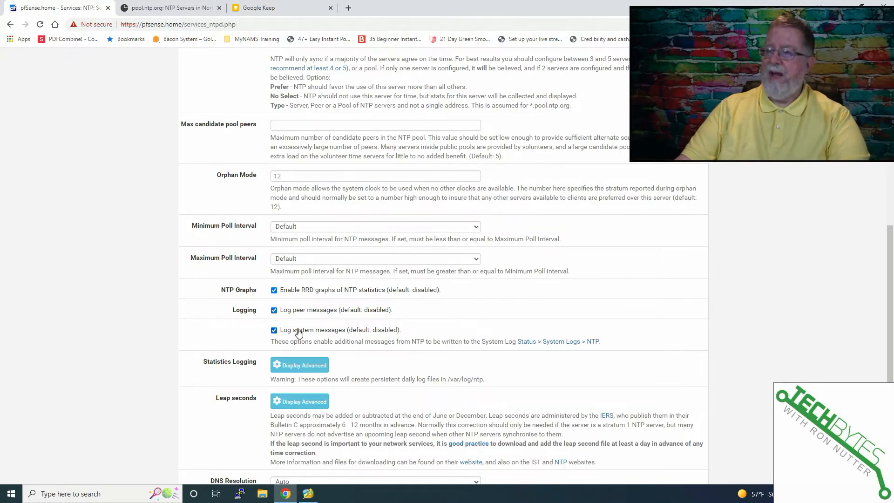
scroll(down, 3)
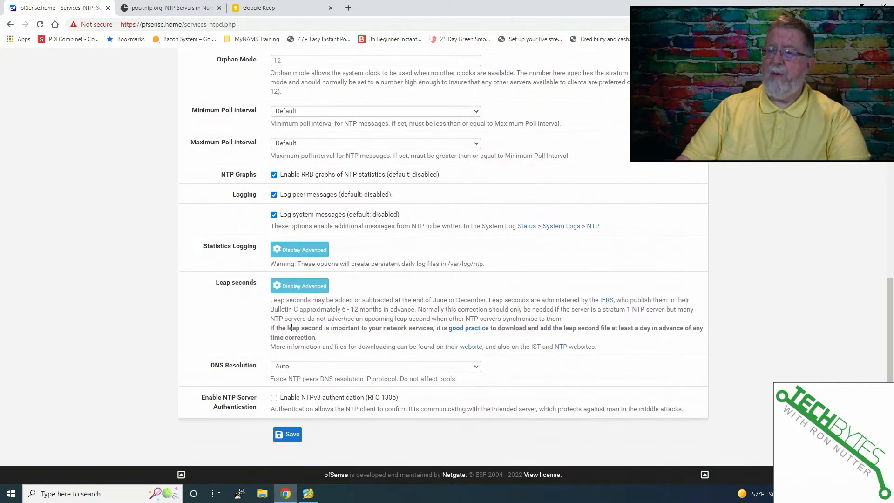
mouse_move(329, 348)
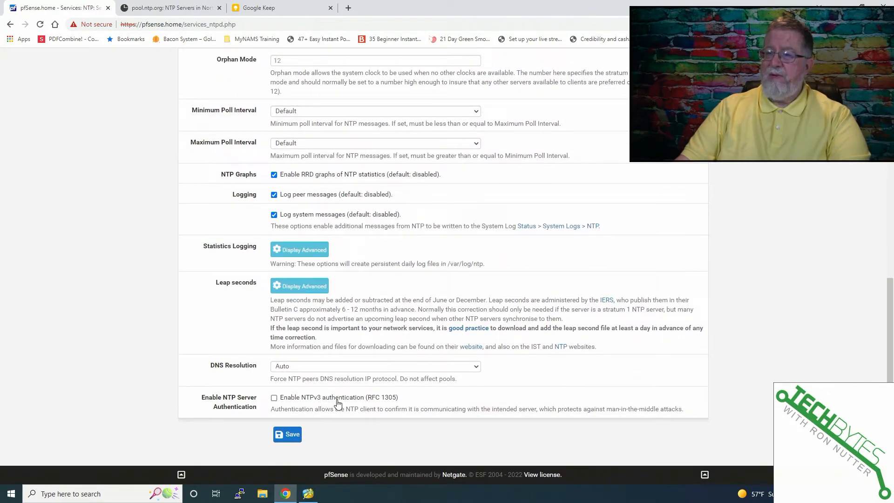
mouse_move(356, 402)
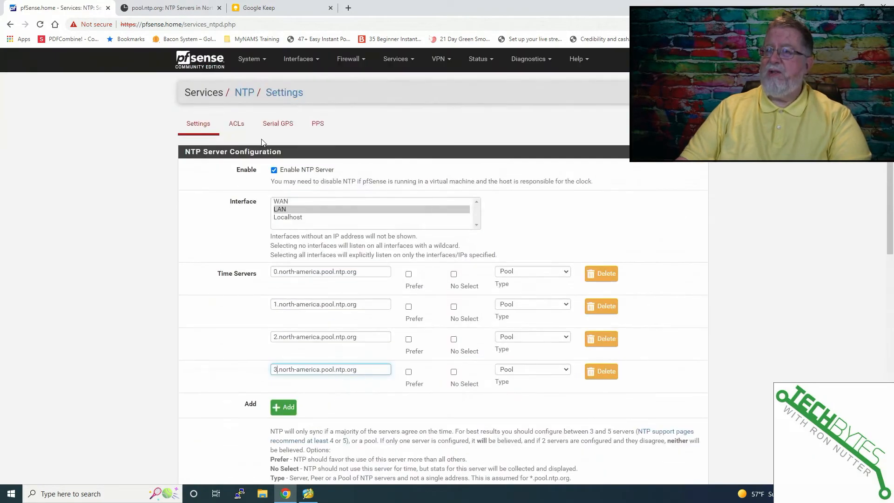
mouse_move(279, 126)
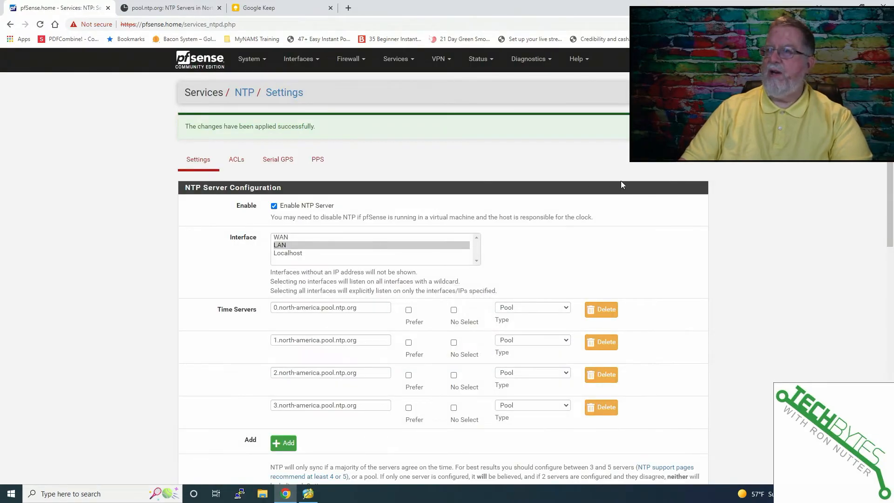
Step: Open the Status menu after saving the NTP settings
click(478, 59)
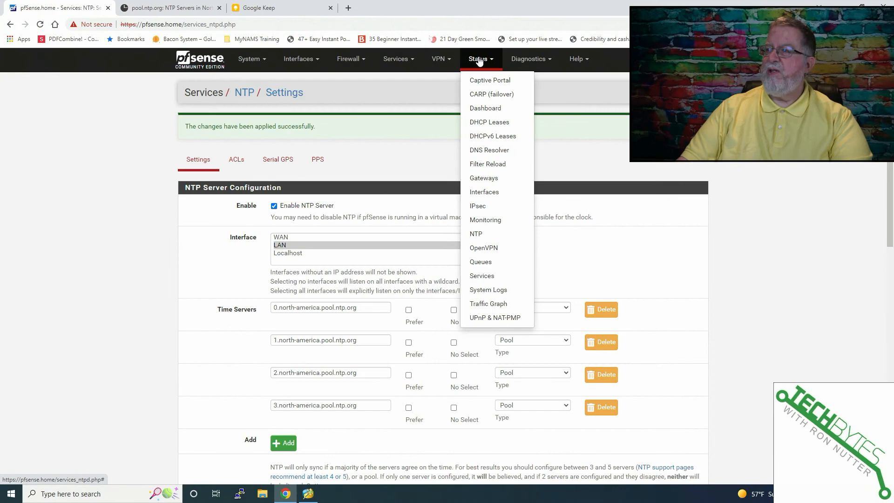
Step: Open Status > NTP to view the pool placeholders and peer delays and offsets
click(476, 234)
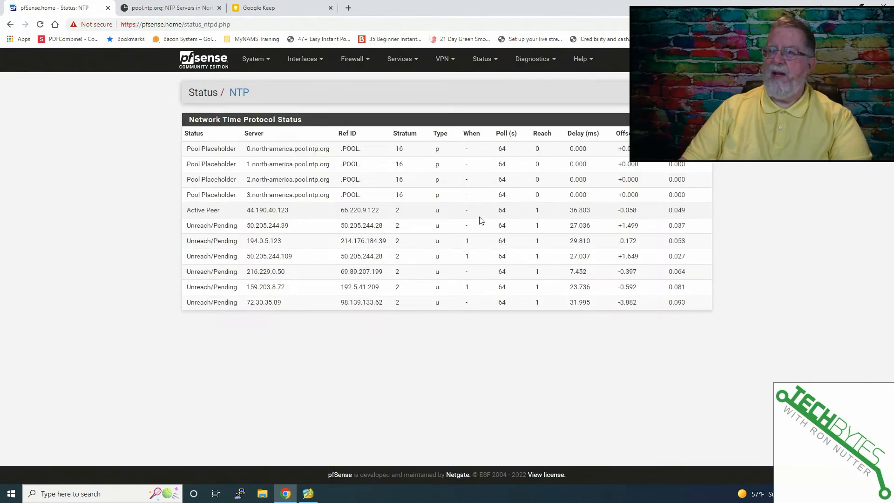
mouse_move(473, 214)
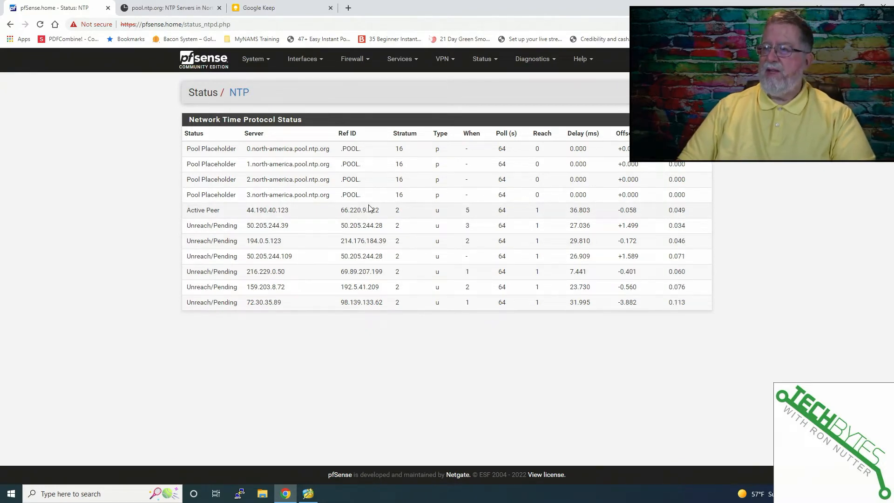
mouse_move(391, 215)
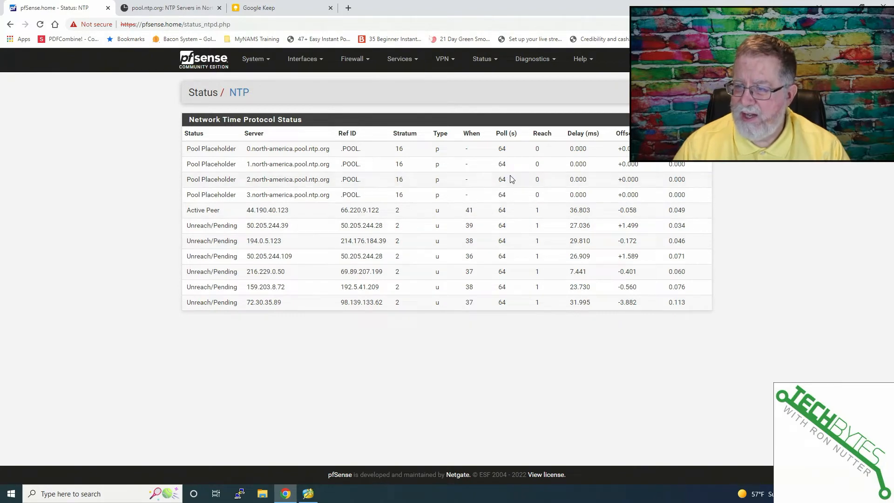
mouse_move(512, 271)
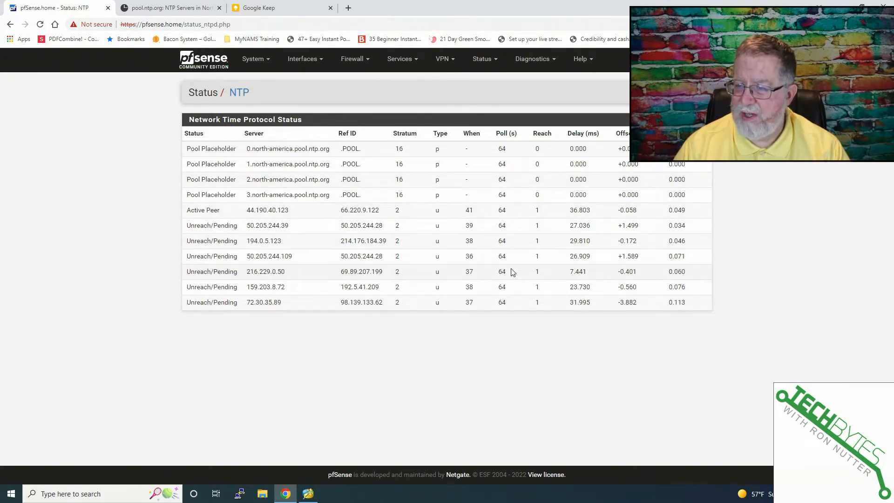
mouse_move(481, 276)
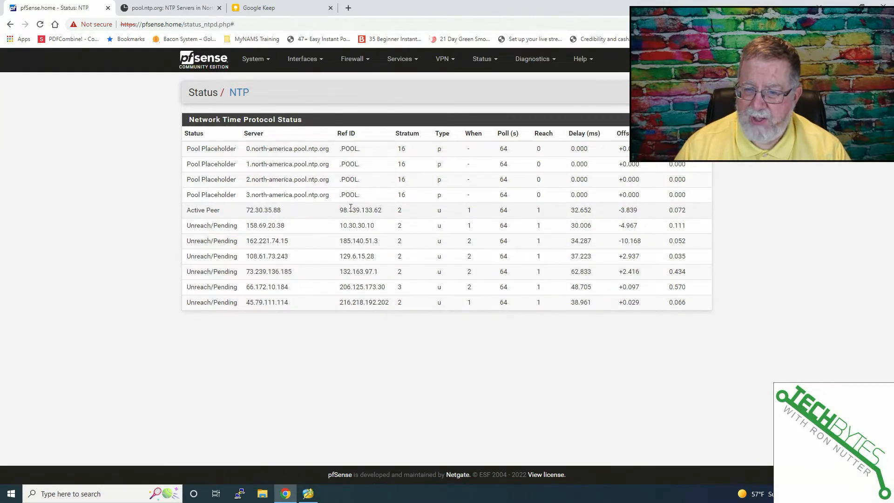
mouse_move(336, 180)
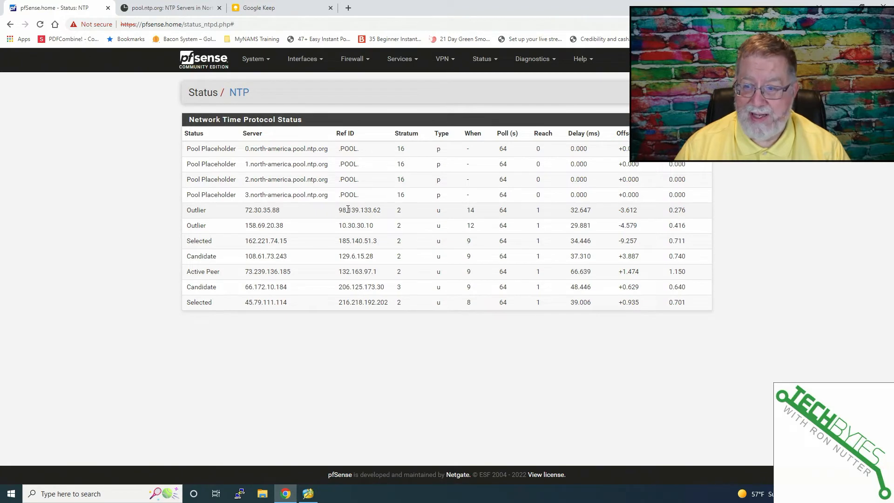
mouse_move(379, 210)
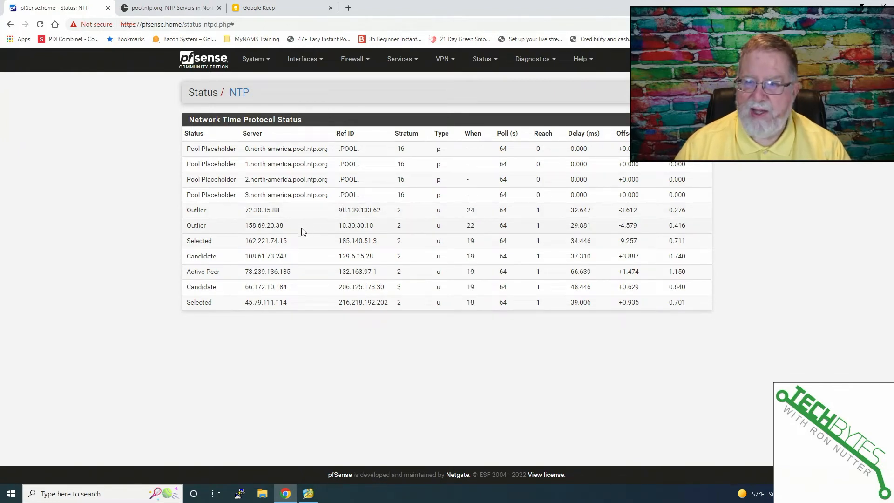
mouse_move(314, 230)
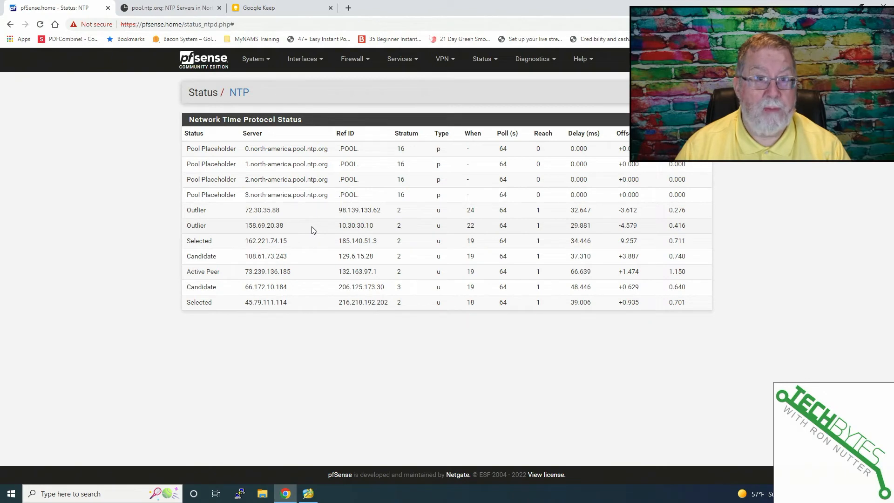
mouse_move(336, 226)
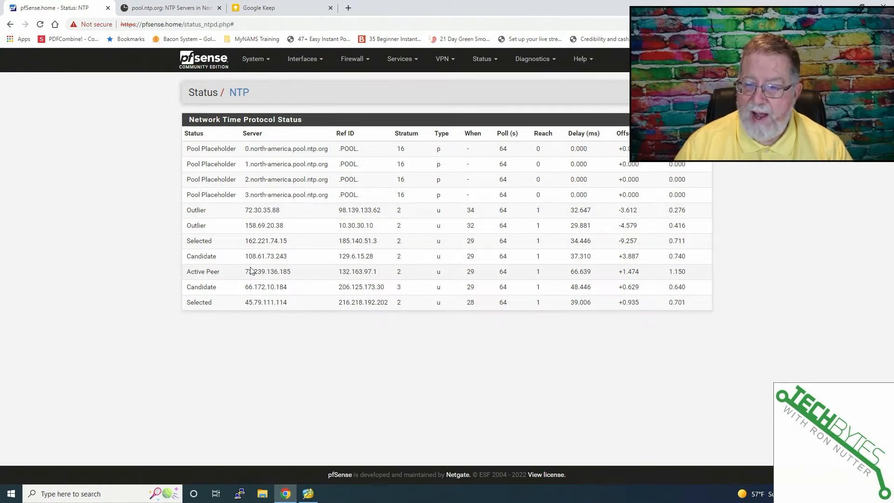
mouse_move(320, 276)
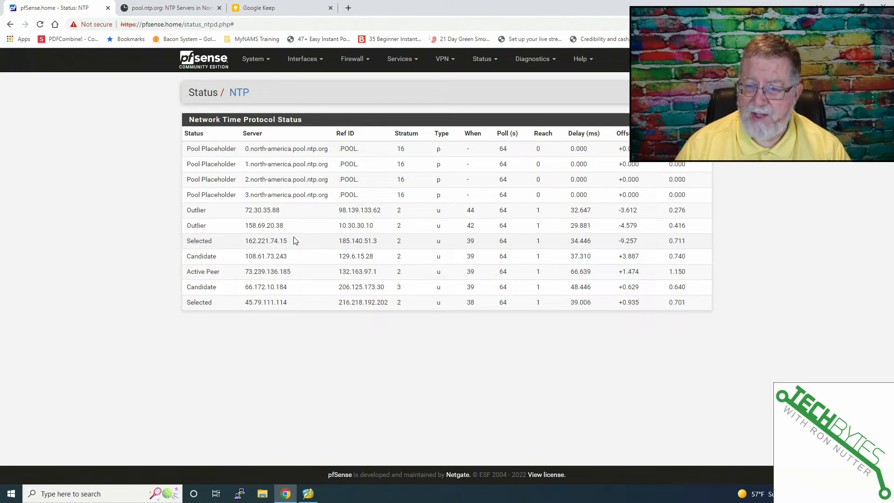
mouse_move(291, 243)
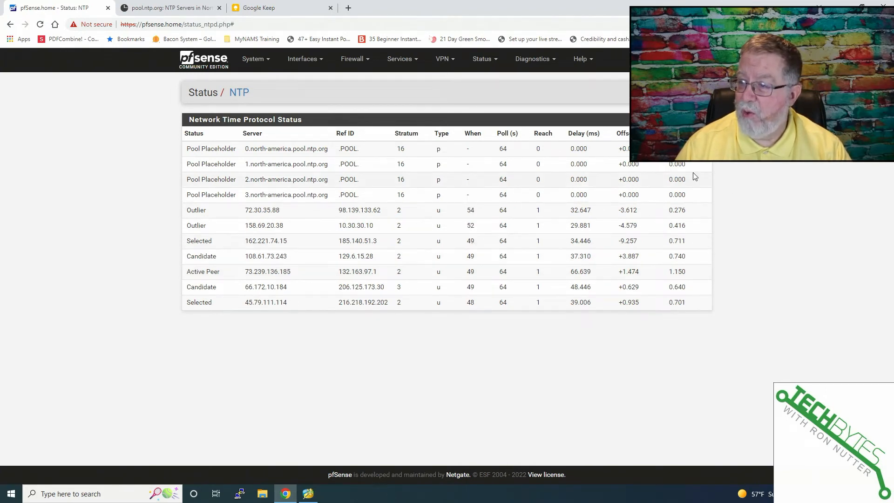
mouse_move(651, 211)
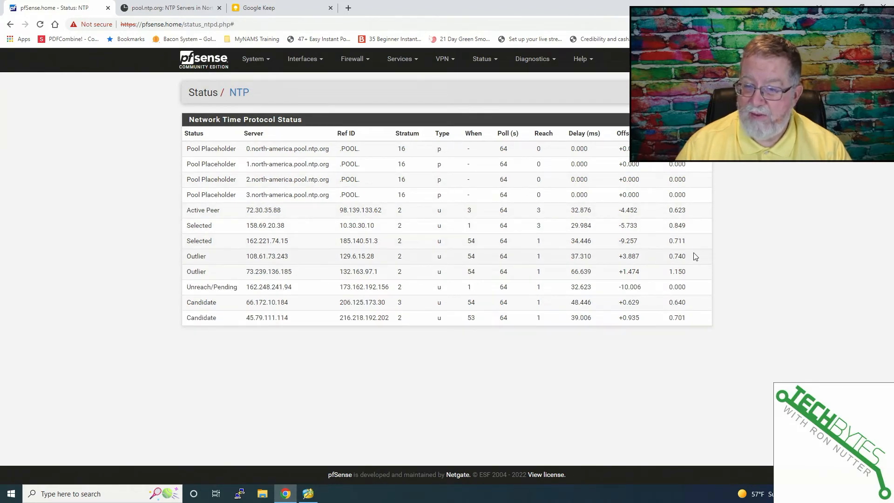
mouse_move(314, 172)
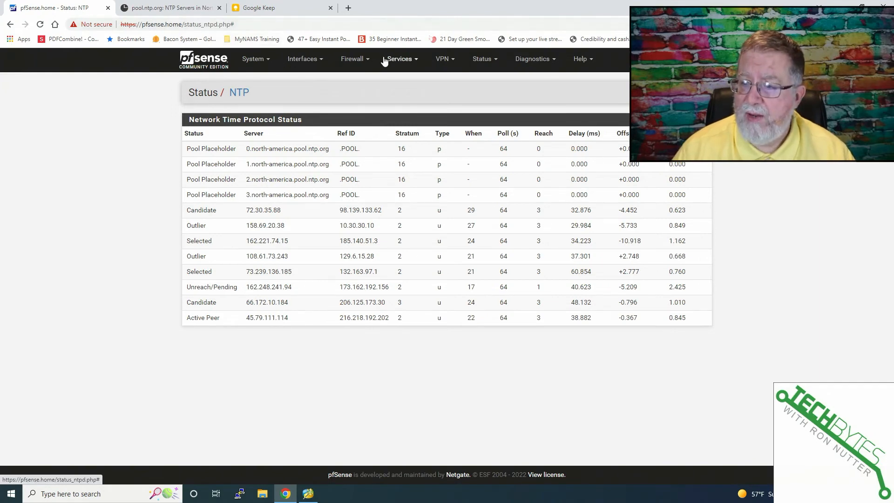
Step: Open Services > DHCP Server for LAN and scroll down to Other Options
click(400, 59)
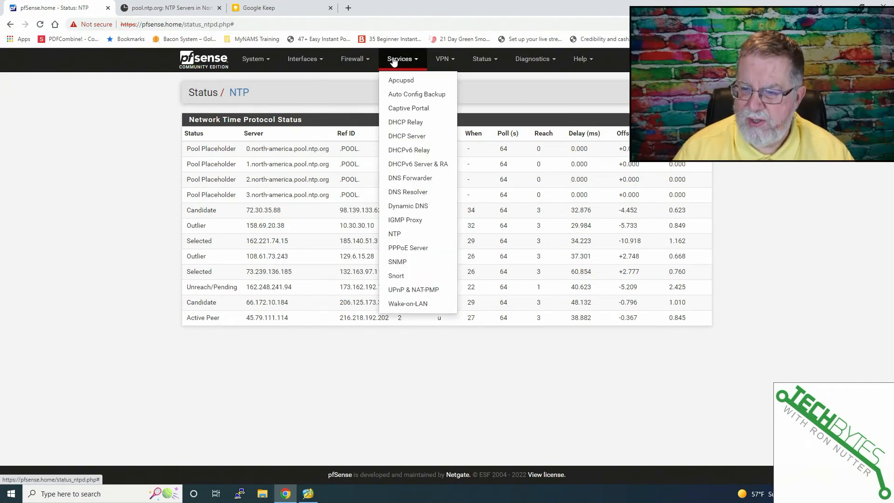
click(406, 136)
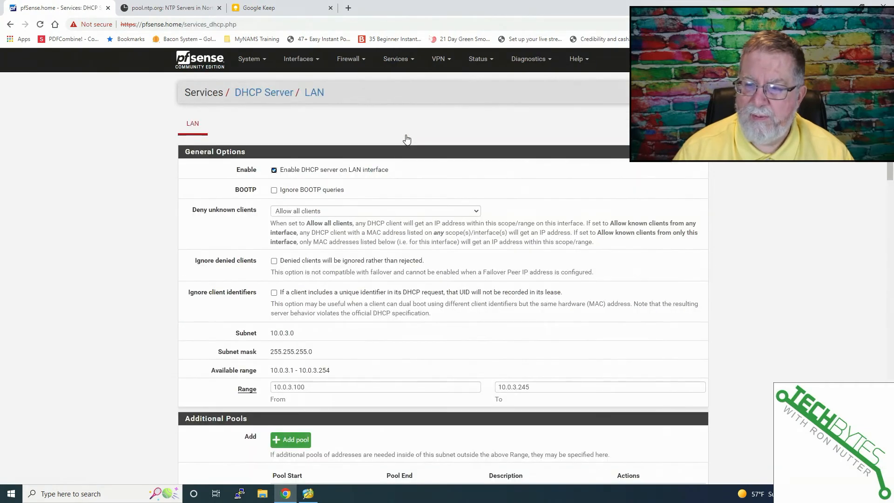
mouse_move(273, 156)
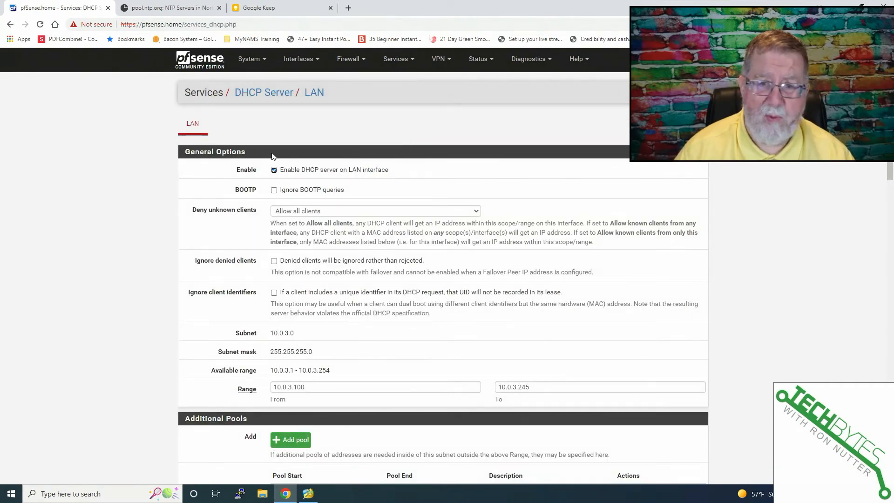
scroll(down, 3)
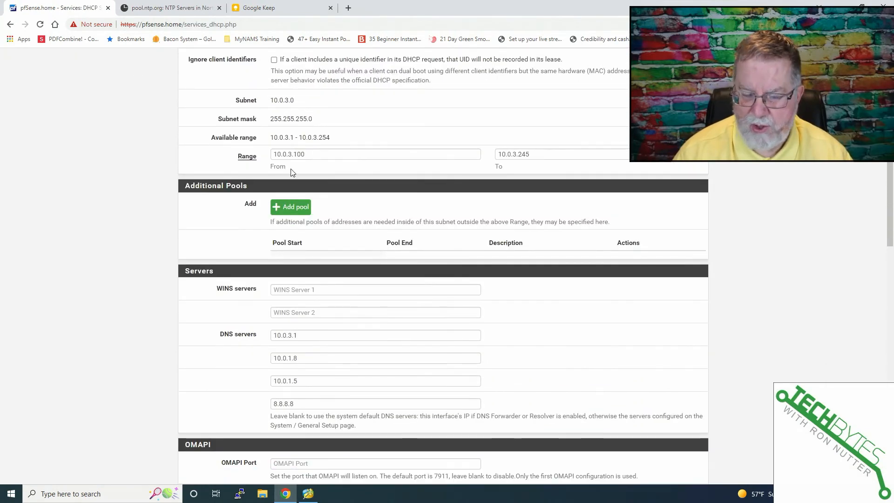
scroll(down, 3)
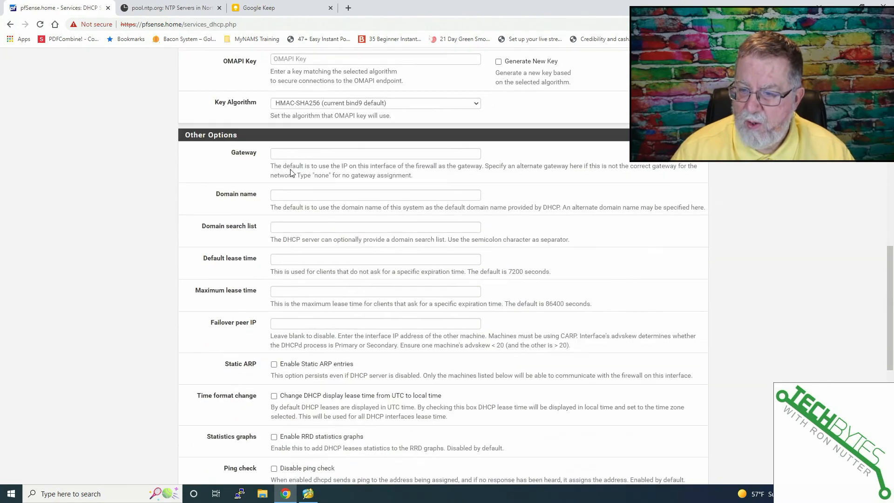
scroll(down, 3)
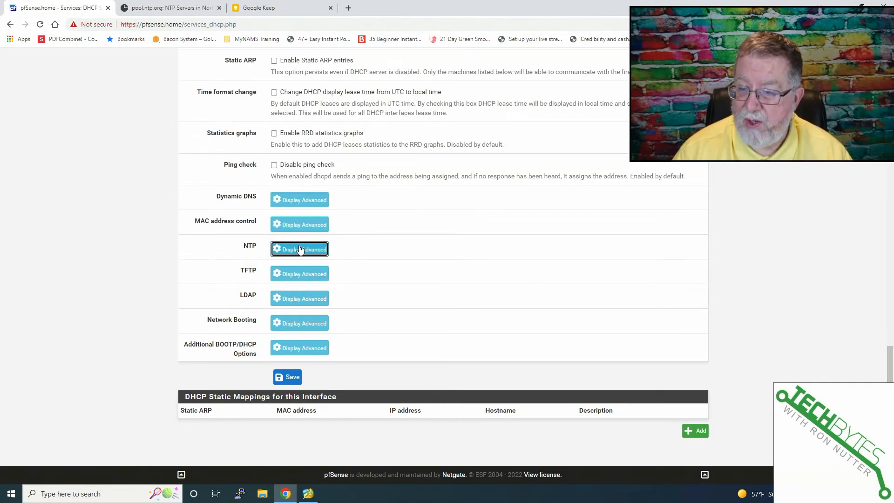
Step: Expand the DHCP NTP option to show NTP Server 1 as 10.0.3.1
click(299, 248)
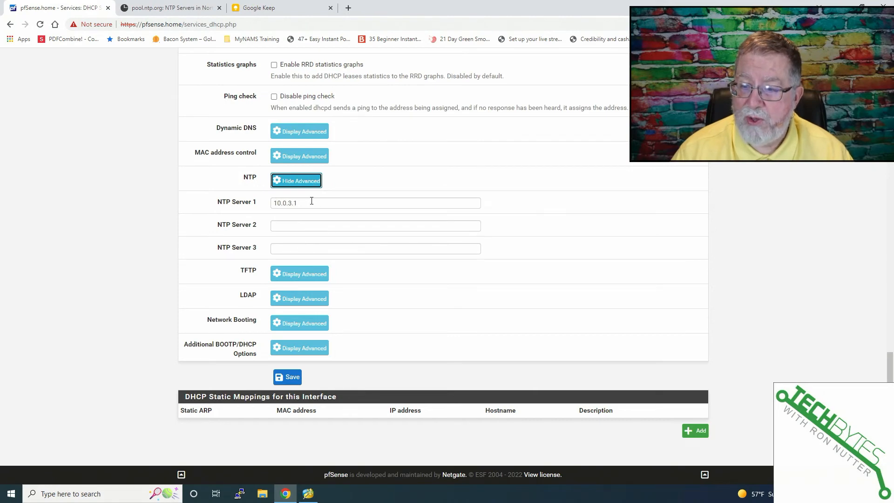
mouse_move(305, 203)
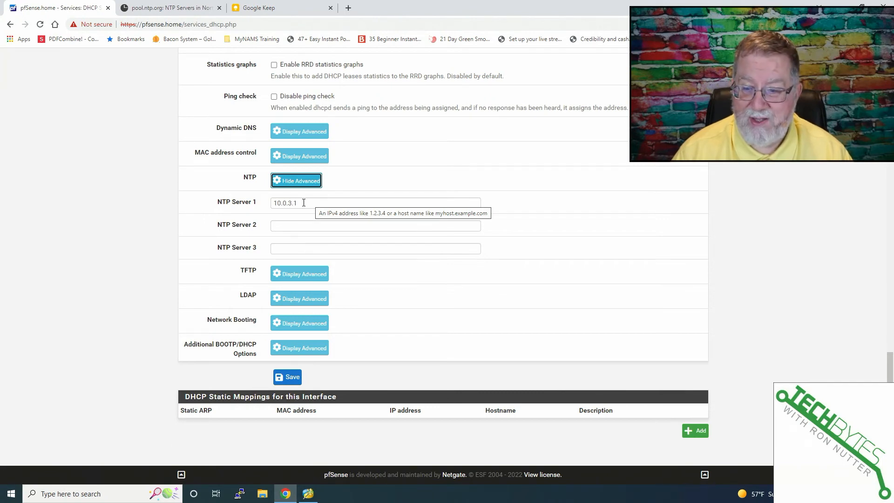
mouse_move(301, 204)
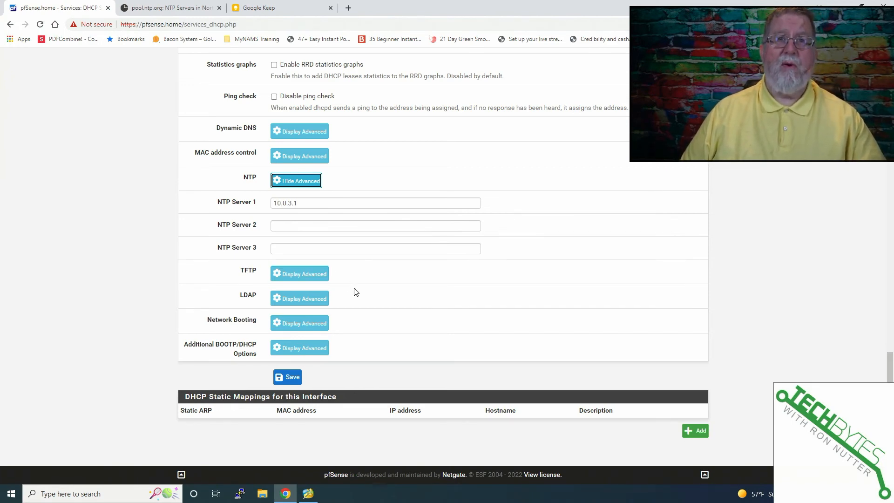
mouse_move(439, 281)
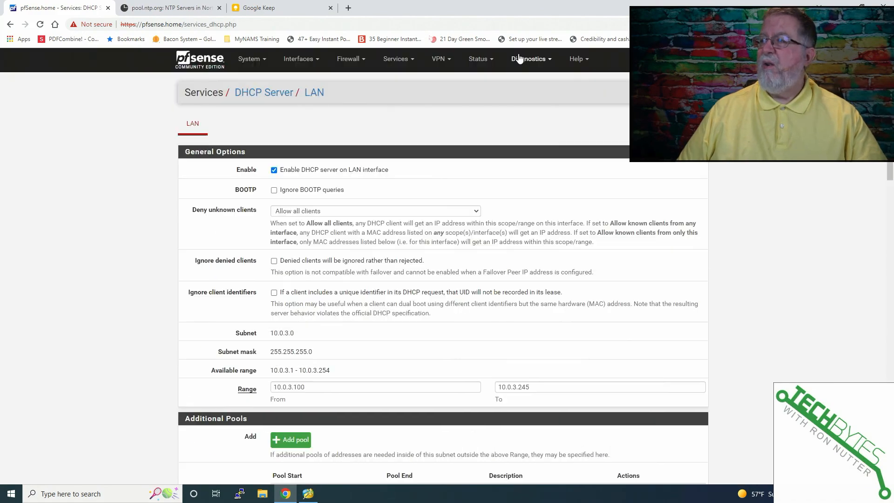
Step: Open the Diagnostics menu, then the Status menu list
click(528, 59)
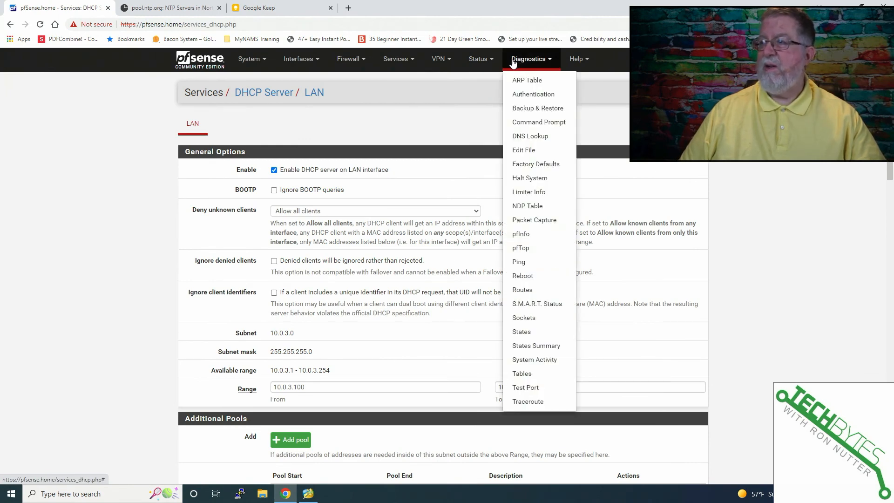
click(479, 59)
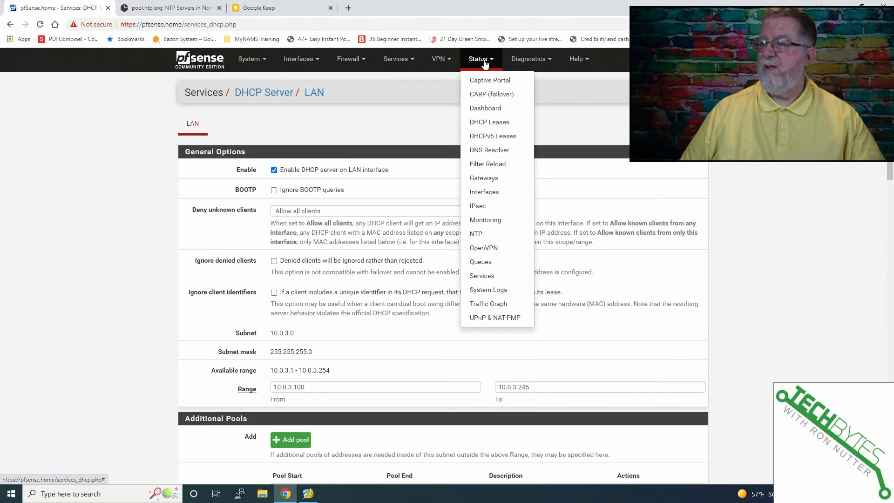
mouse_move(469, 239)
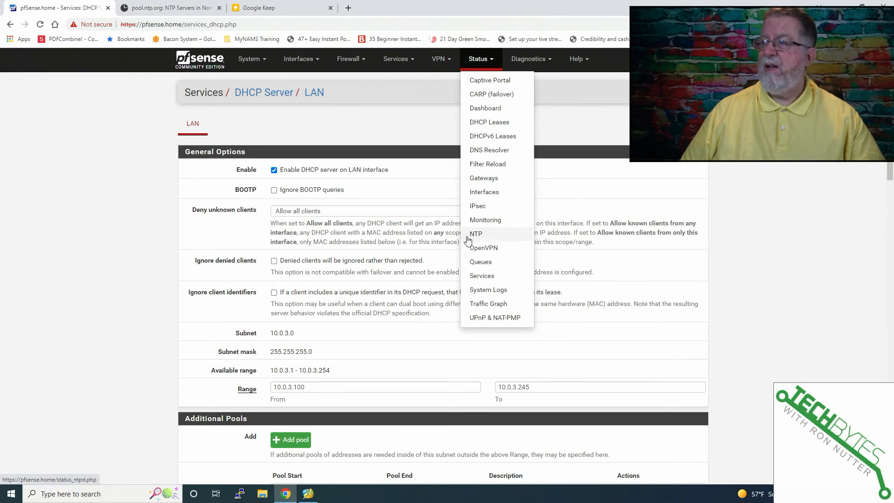
Step: Reopen the NTP status page listing the north-america pool's selected, candidate and active peers
click(475, 234)
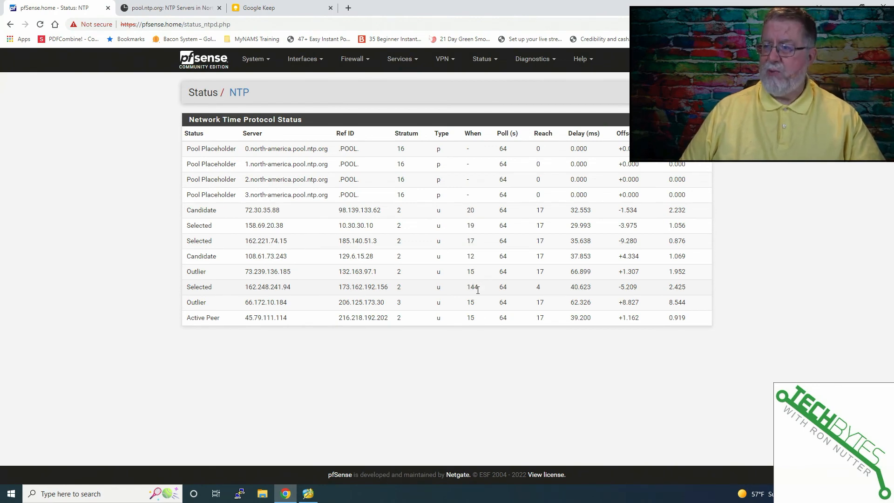
mouse_move(456, 227)
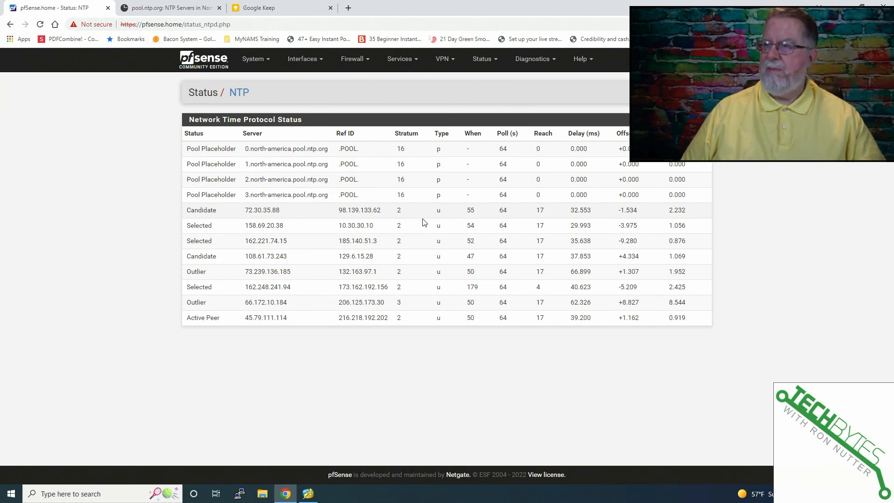
mouse_move(406, 305)
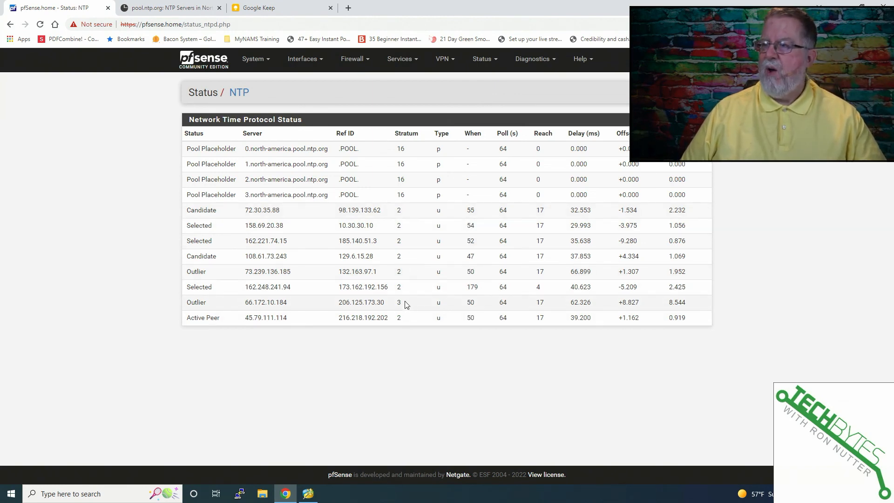
mouse_move(381, 303)
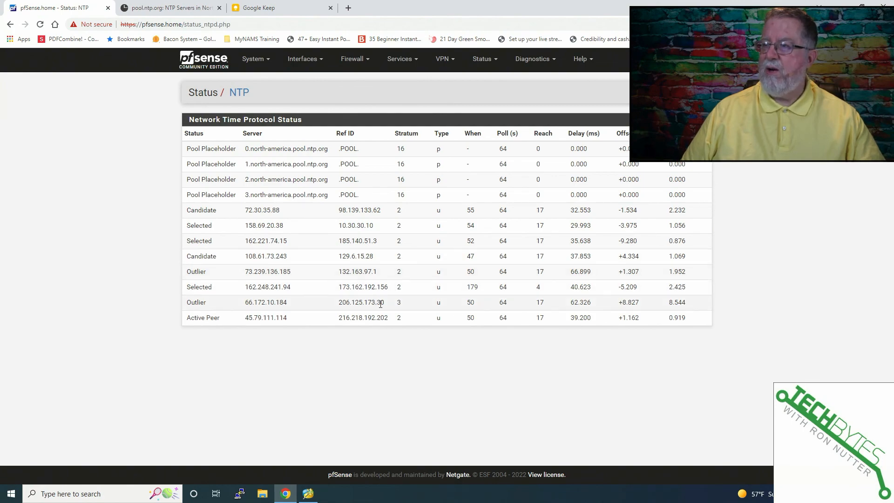